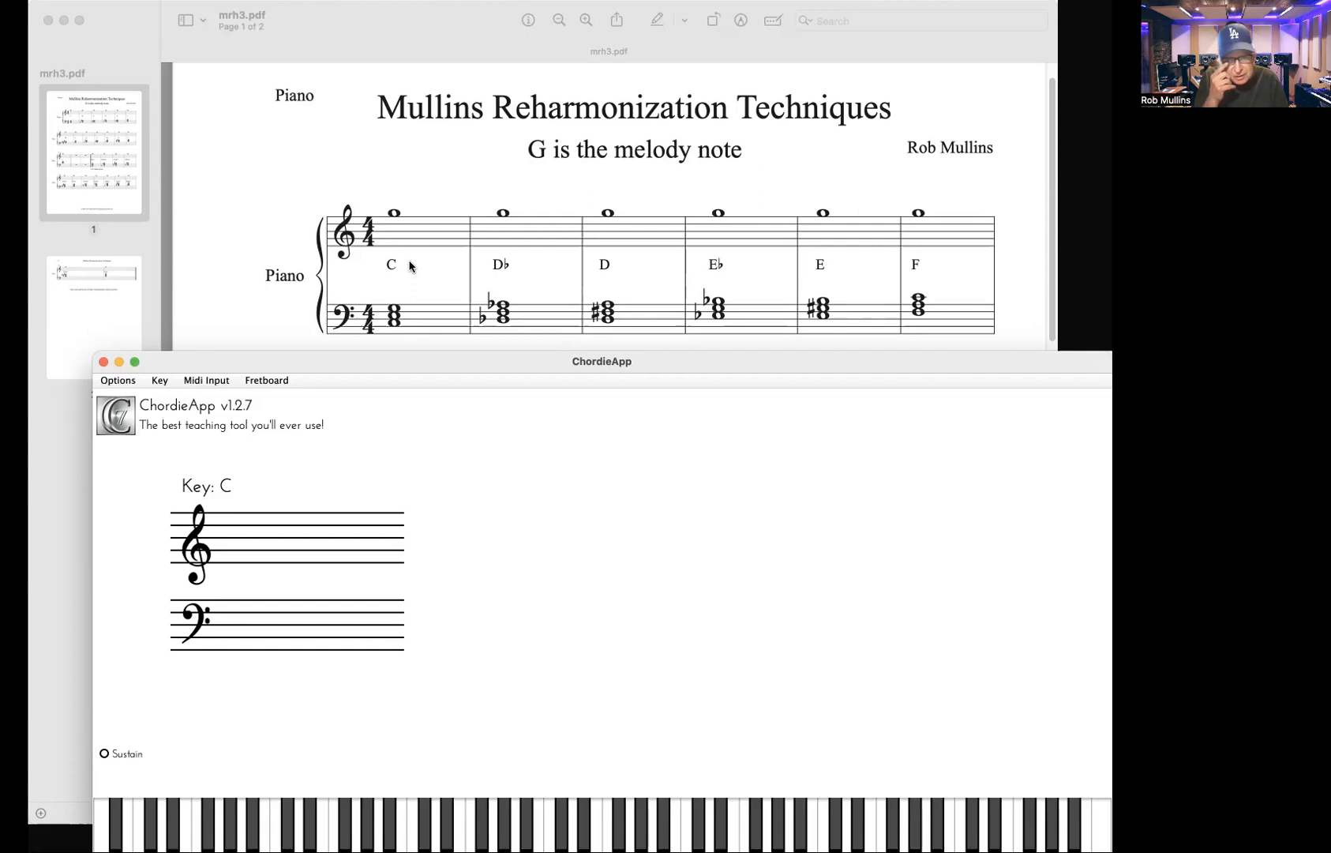
Play a low D♭ so ChordieApp notates it on the bass staff and lights its key.
left_click(278, 828)
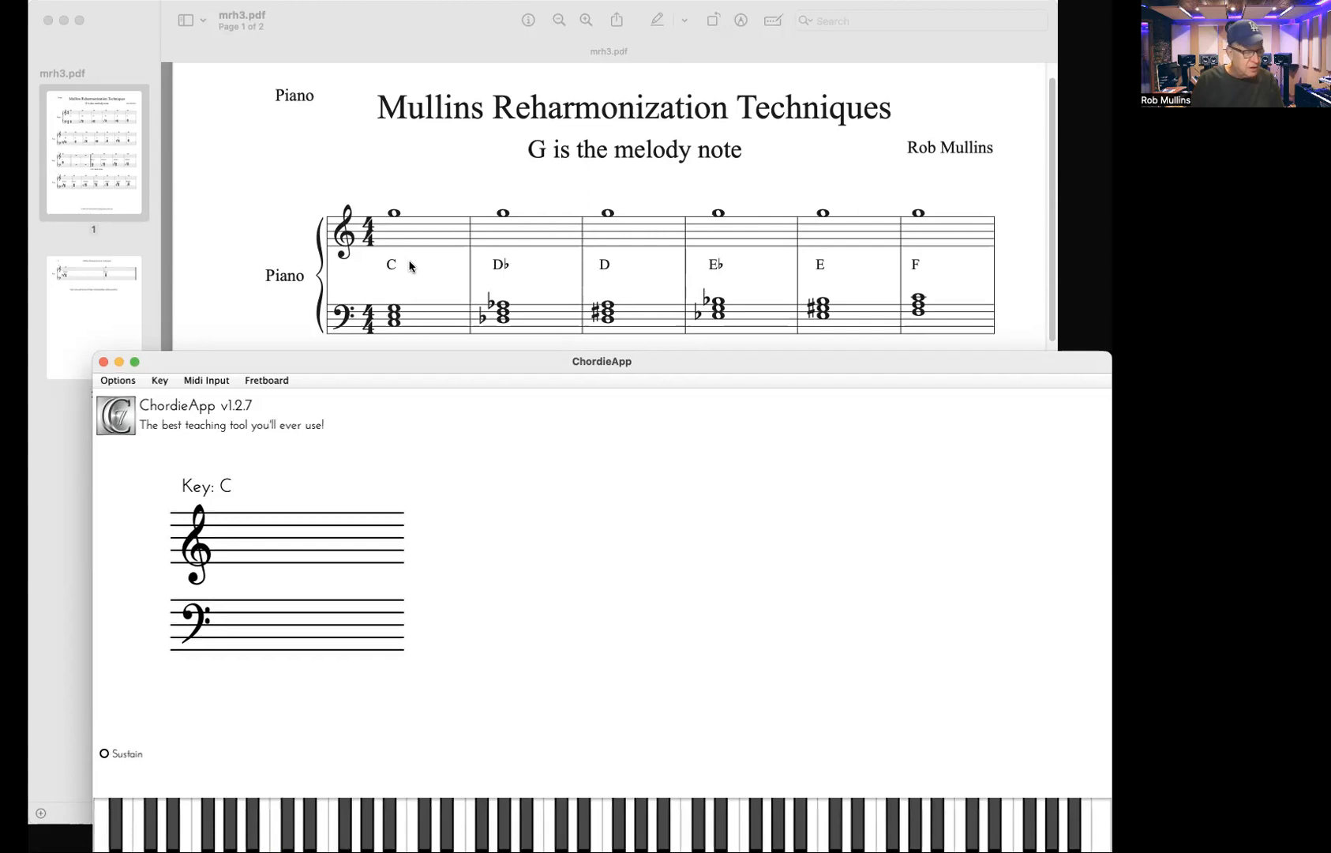
left_click(279, 824)
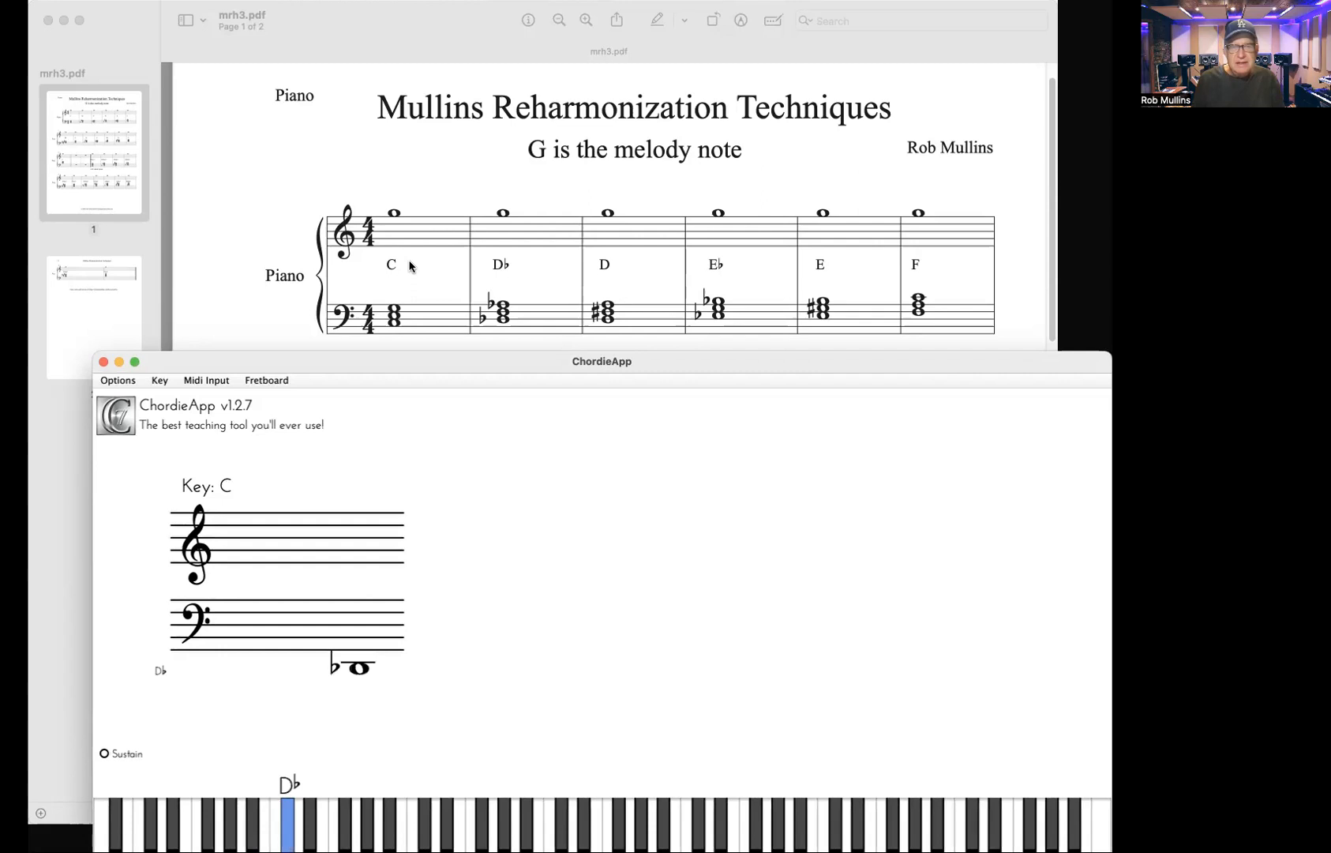
Release the D♭ so ChordieApp's staff and keyboard clear.
left_click(358, 828)
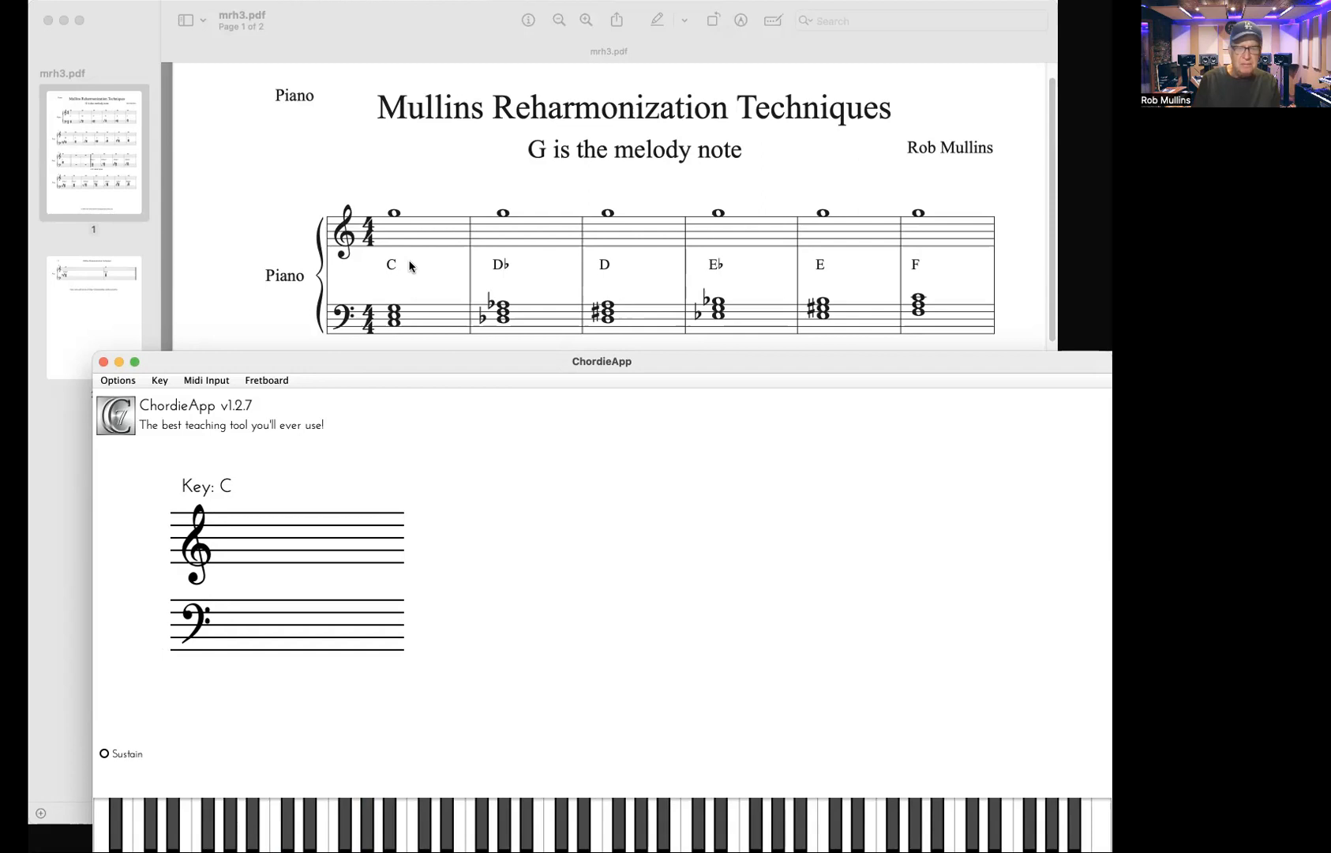
left_click(103, 753)
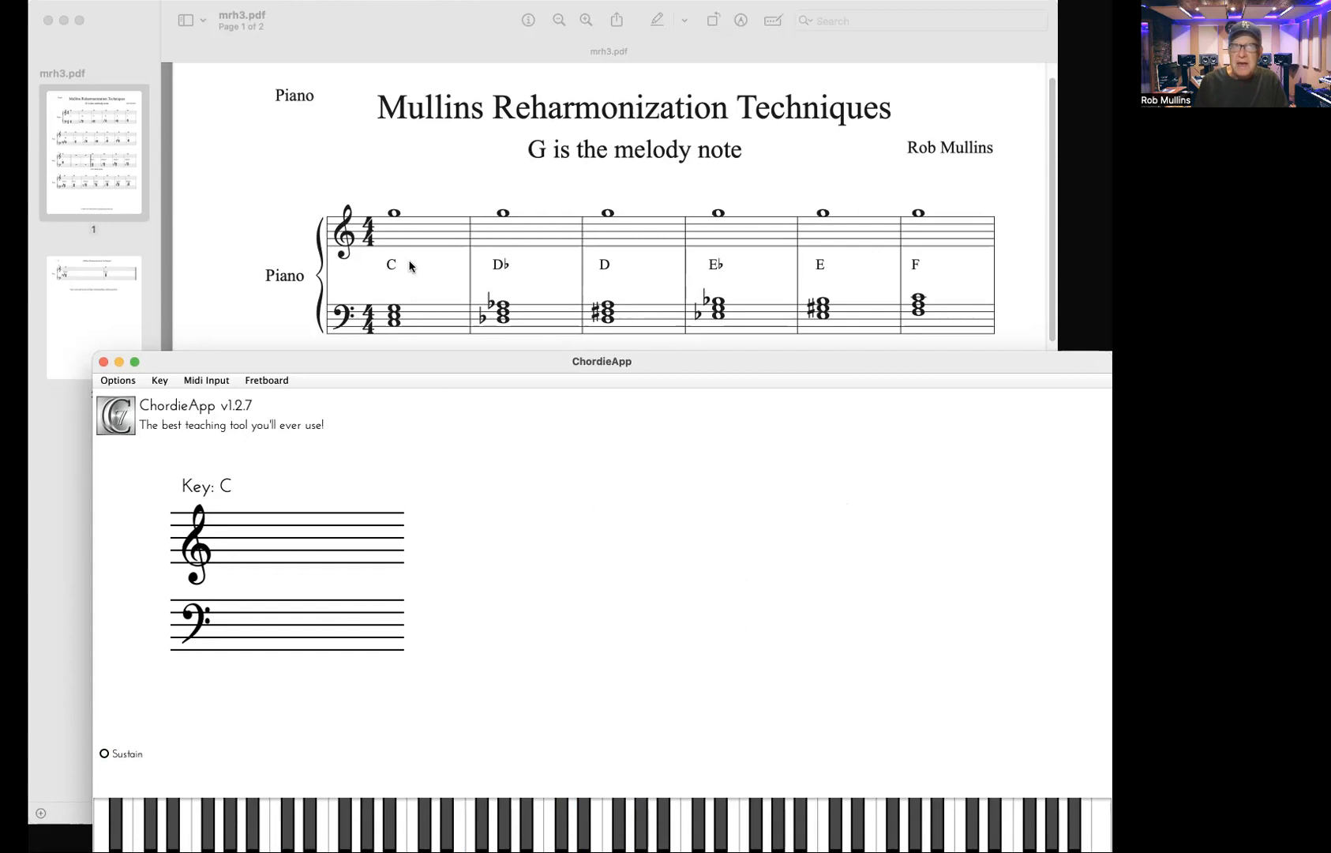
left_click(103, 753)
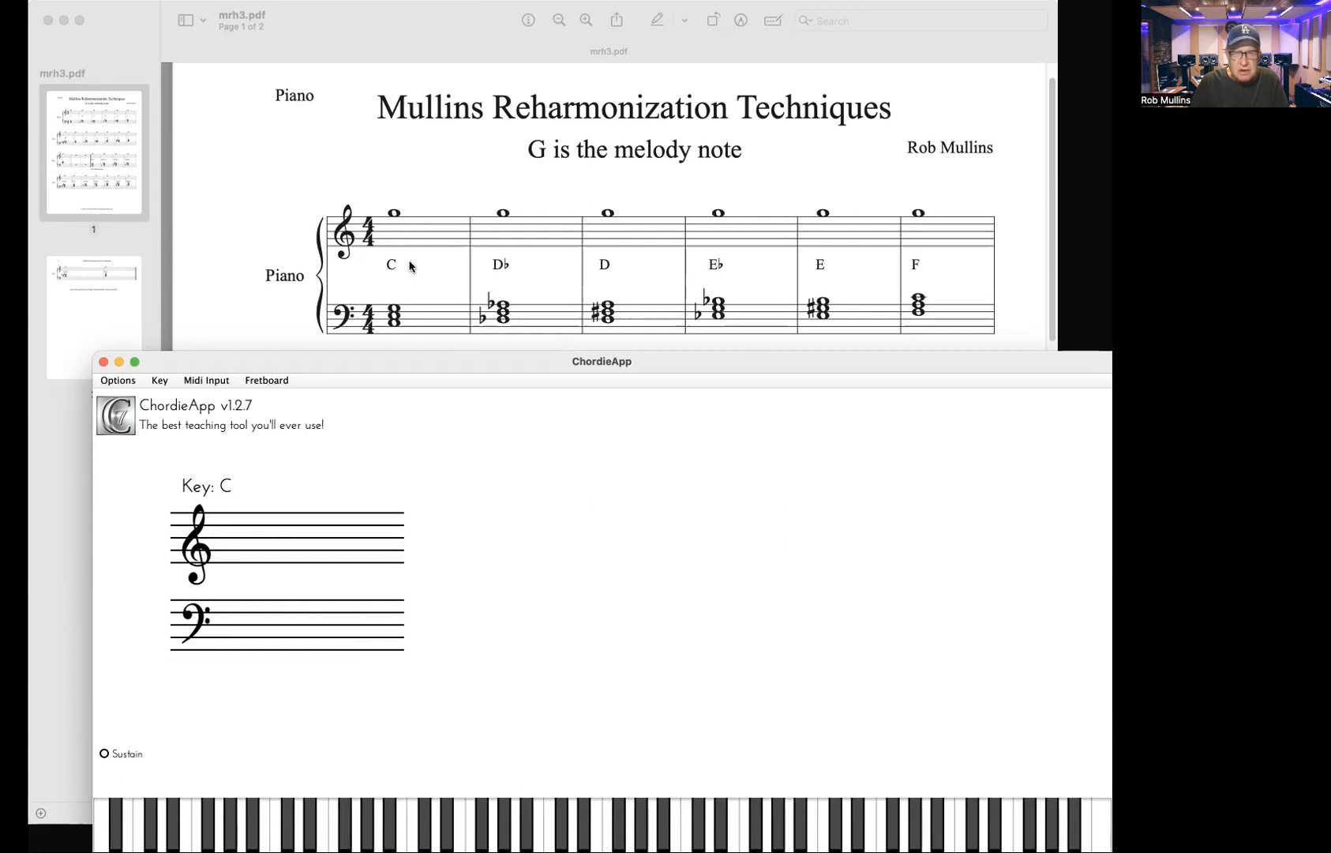
left_click(766, 819)
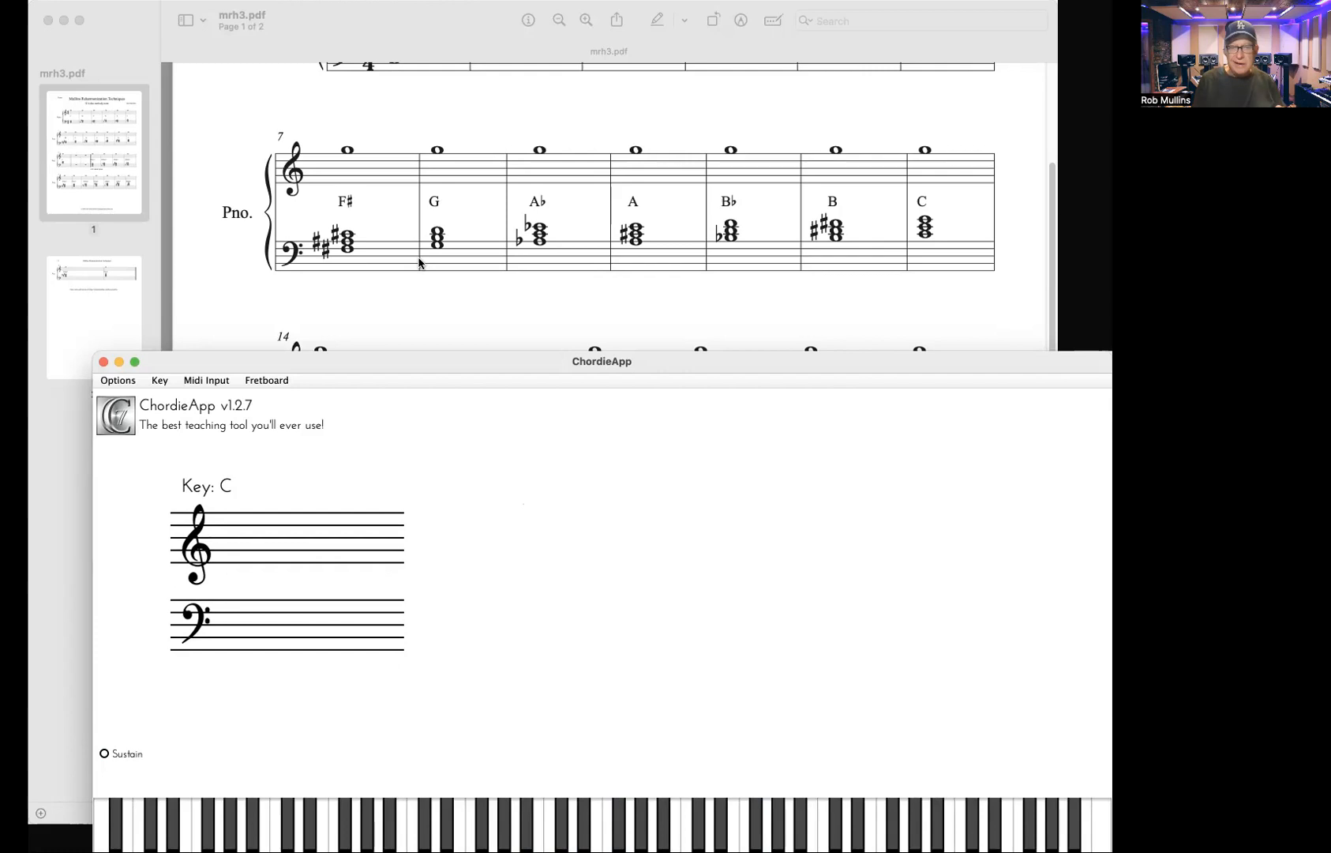
mouse_move(341, 142)
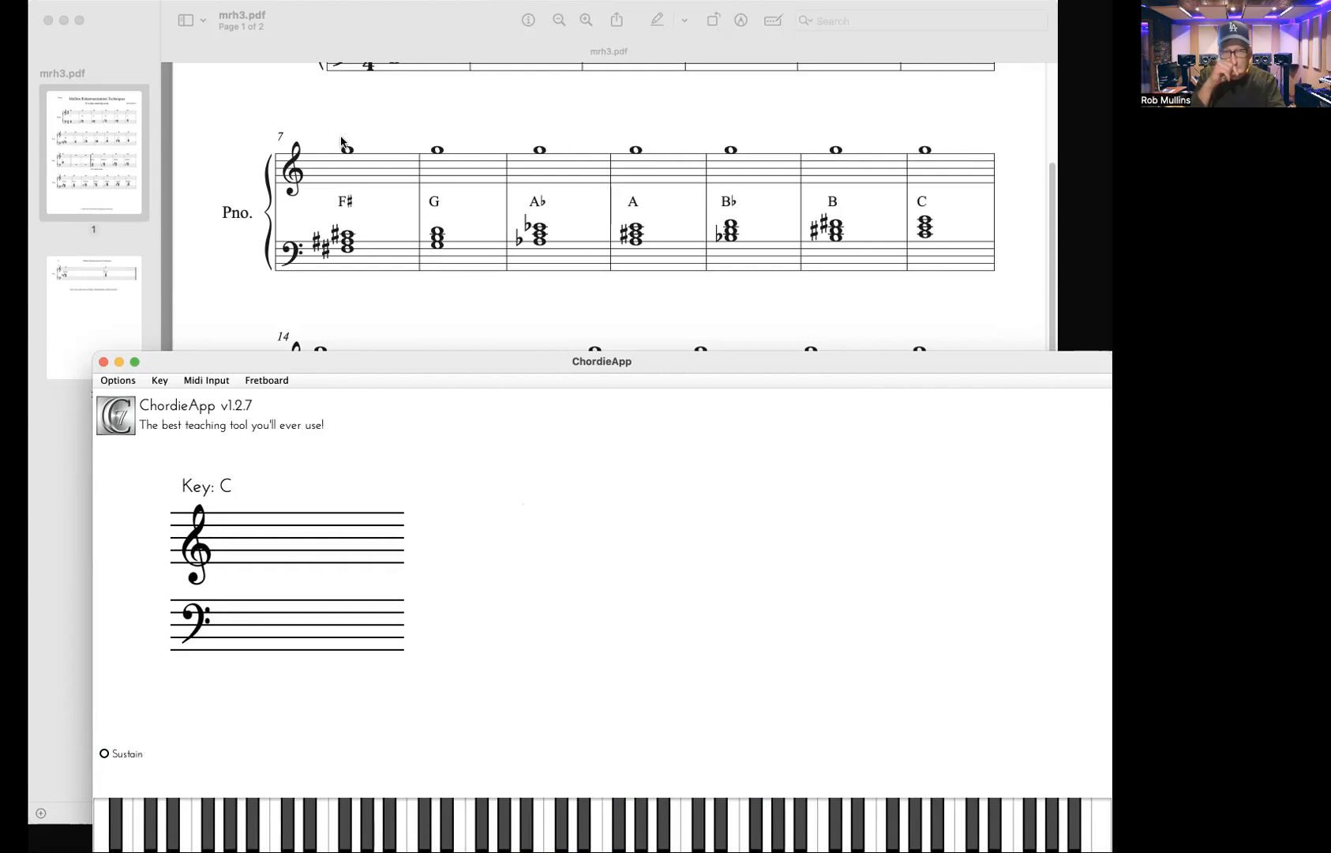
scroll("down", 3)
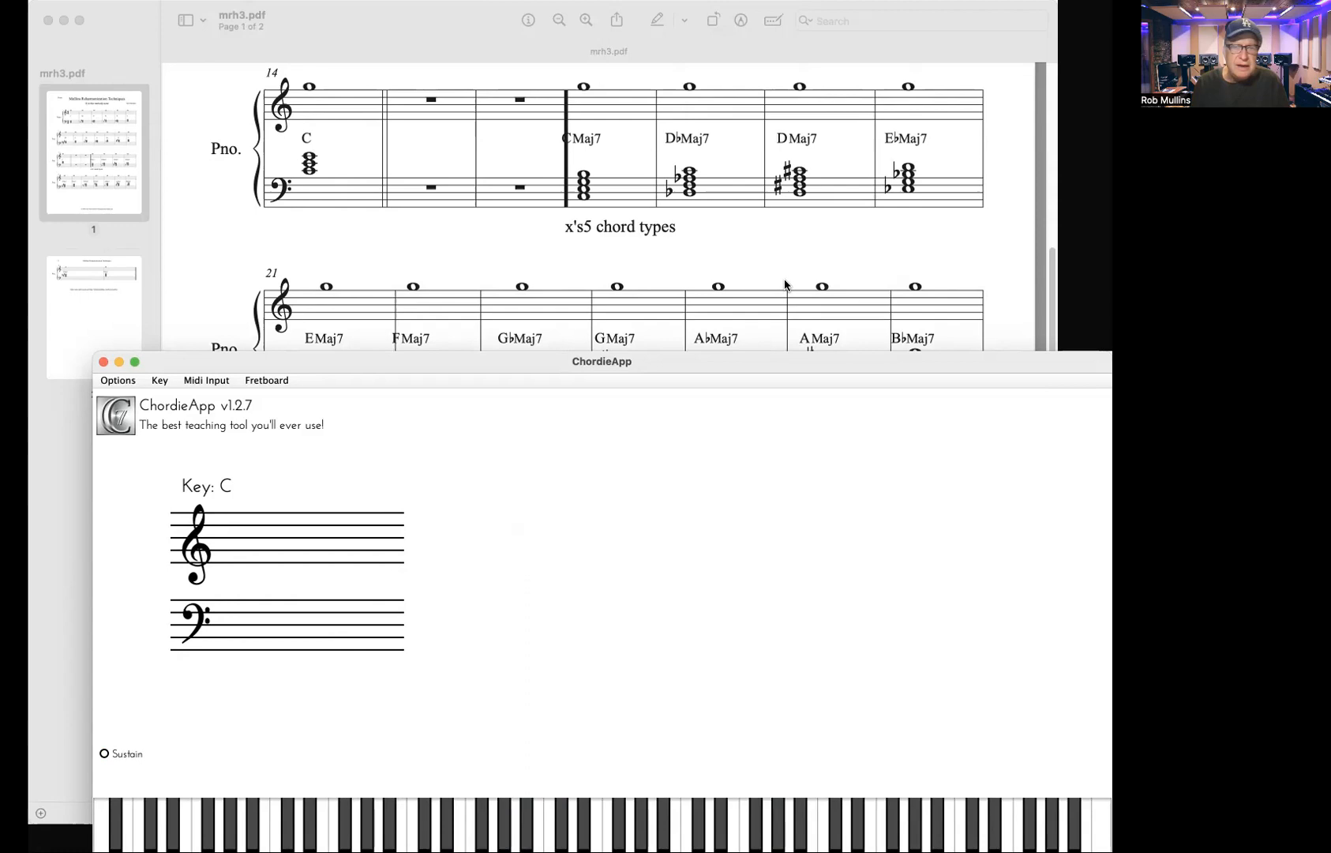
mouse_move(679, 214)
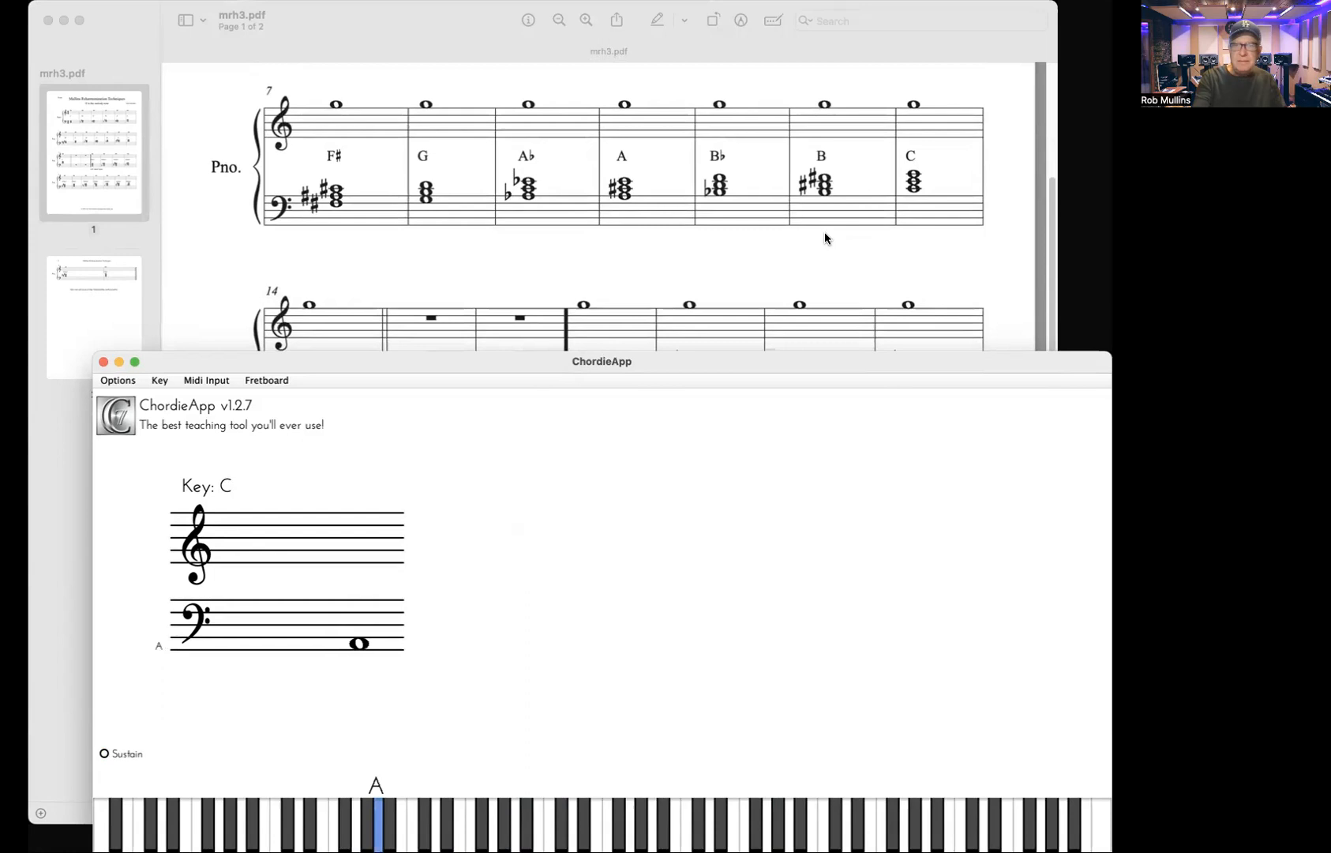
Play an A so ChordieApp shows it on the bass staff and keyboard.
left_click(416, 824)
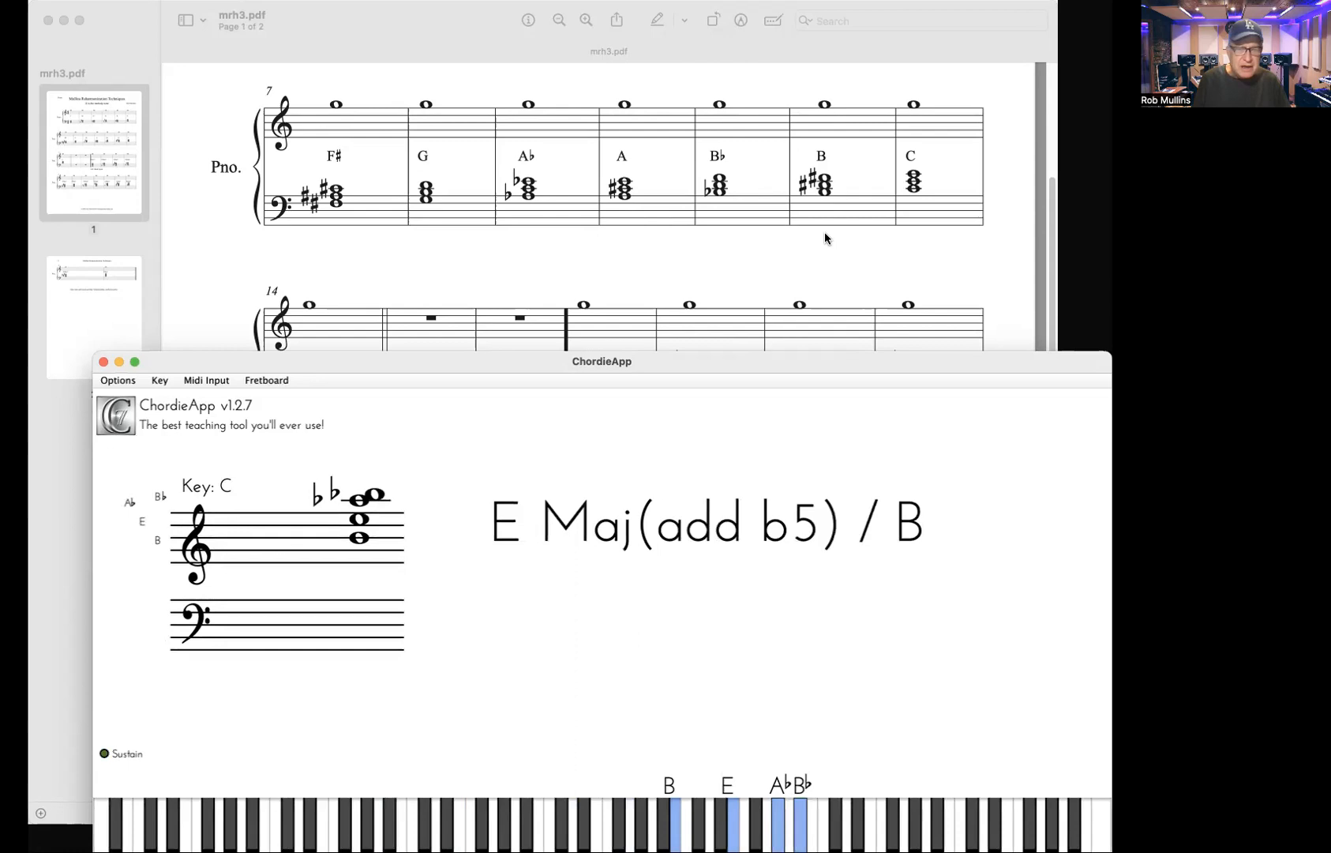
Play D–F♯–C–F–B♭–D for the D 7(#9#5) analysis, then raise ChordieApp's window.
left_click(278, 824)
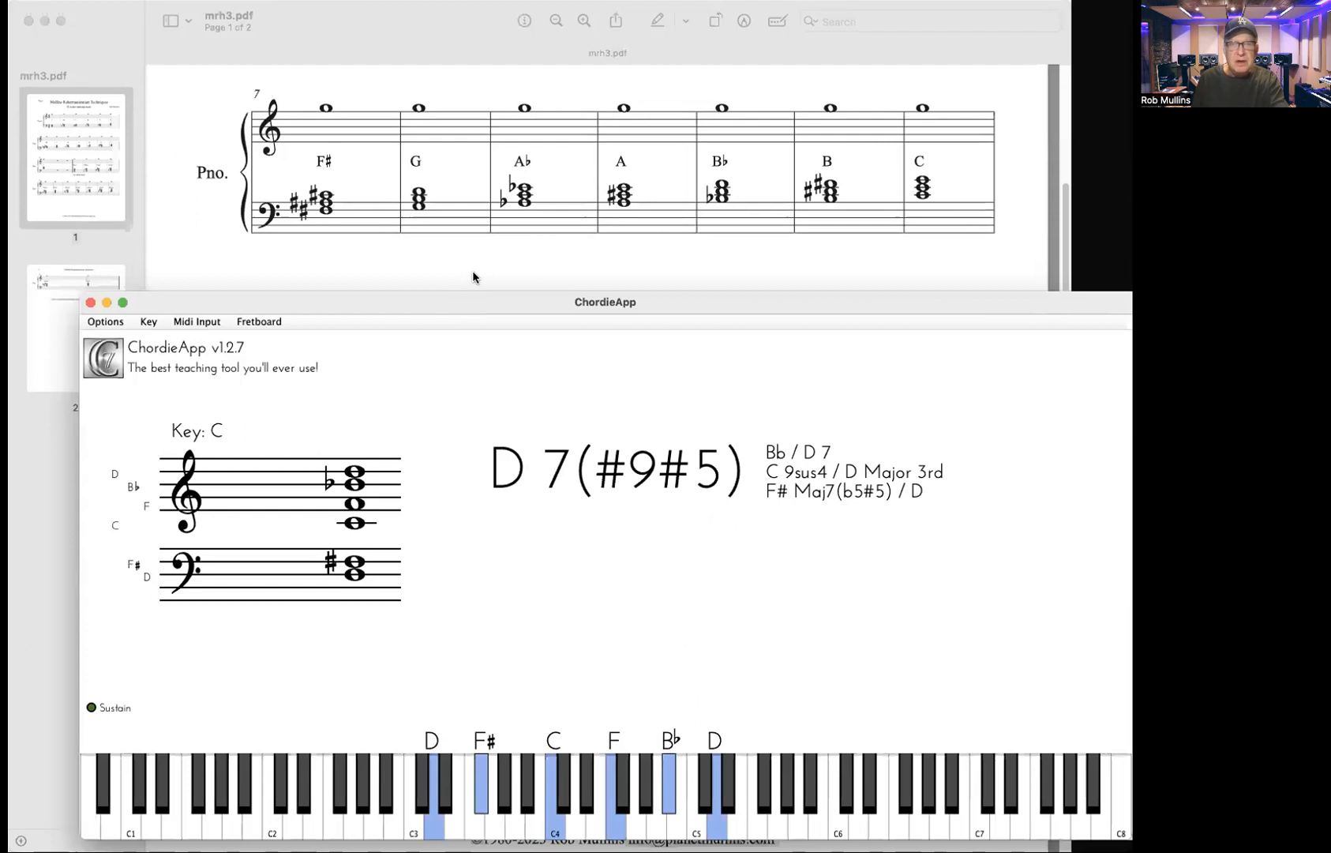
left_click_drag(606, 302, 605, 192)
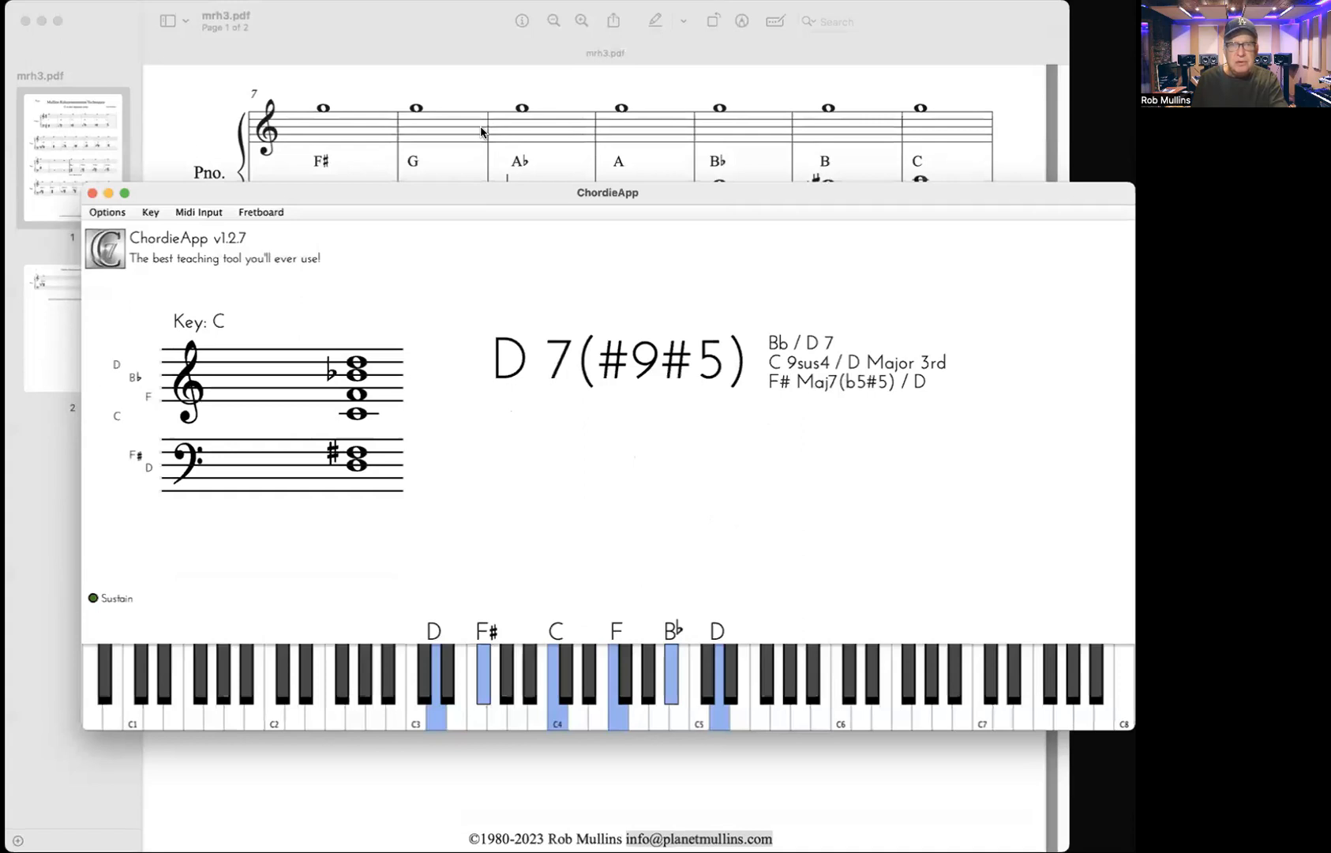